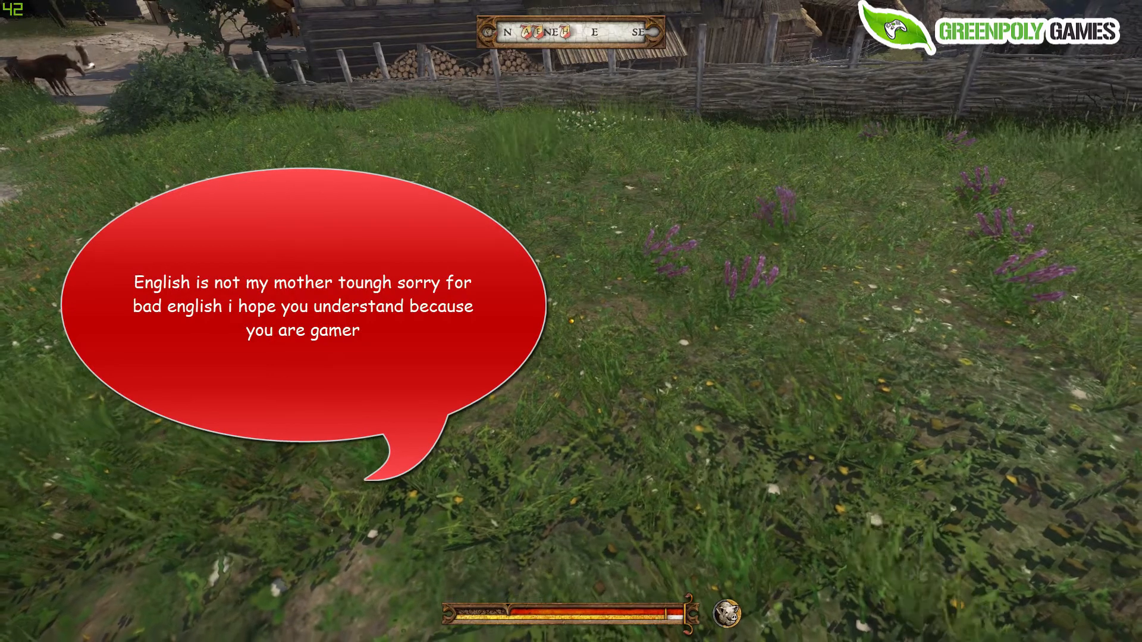
# - Quit Kingdom Come: Deliverance from its pause menu to return to the desktop
pyautogui.press('Escape')
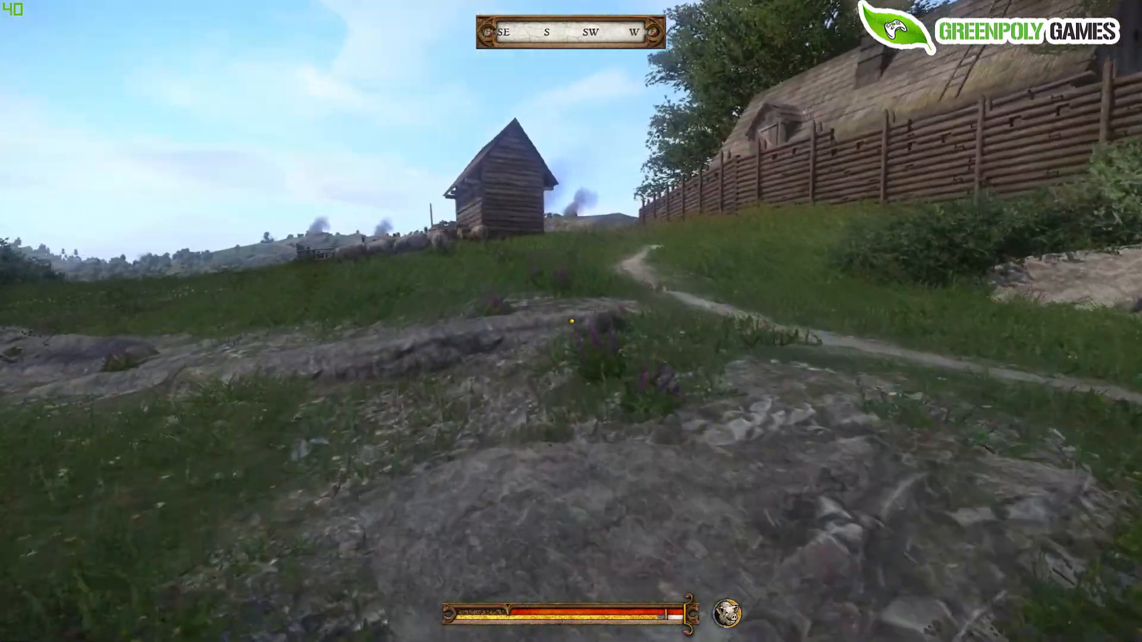
pyautogui.press('Escape')
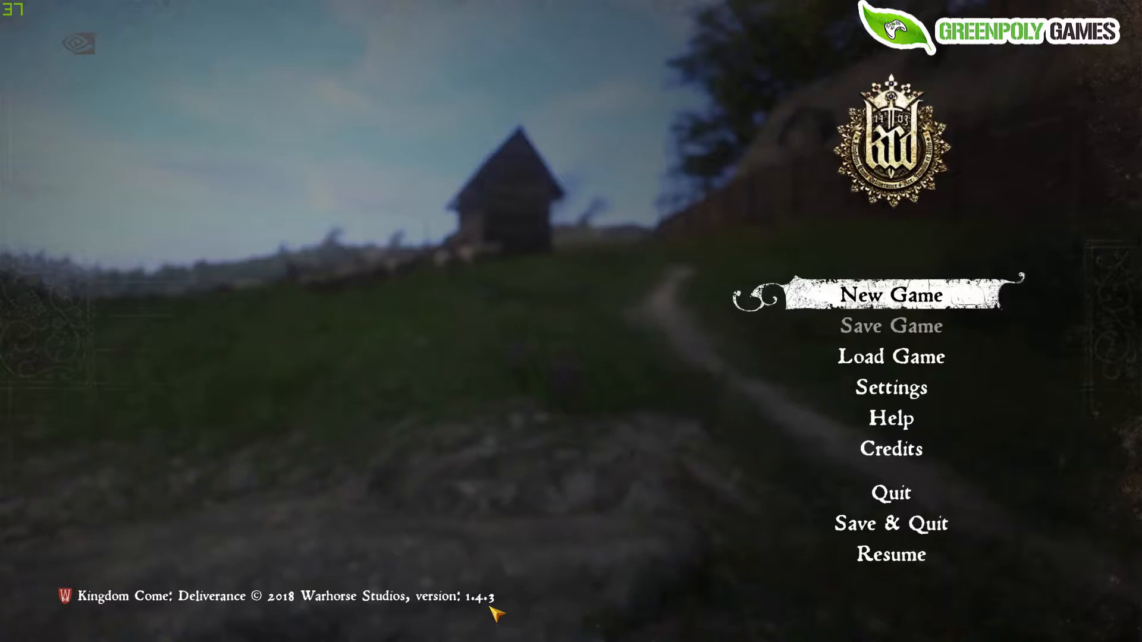
pyautogui.click(889, 523)
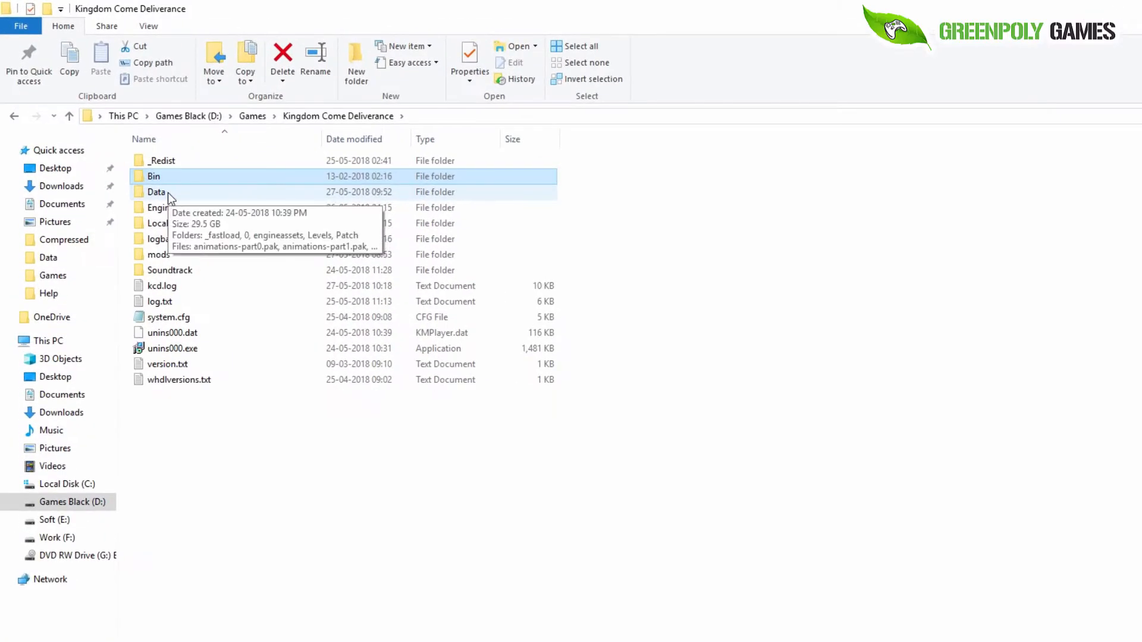
# - Open the Data folder and select pak.cfg beside ExtendedUnlimitedWeight.pak
pyautogui.click(175, 192)
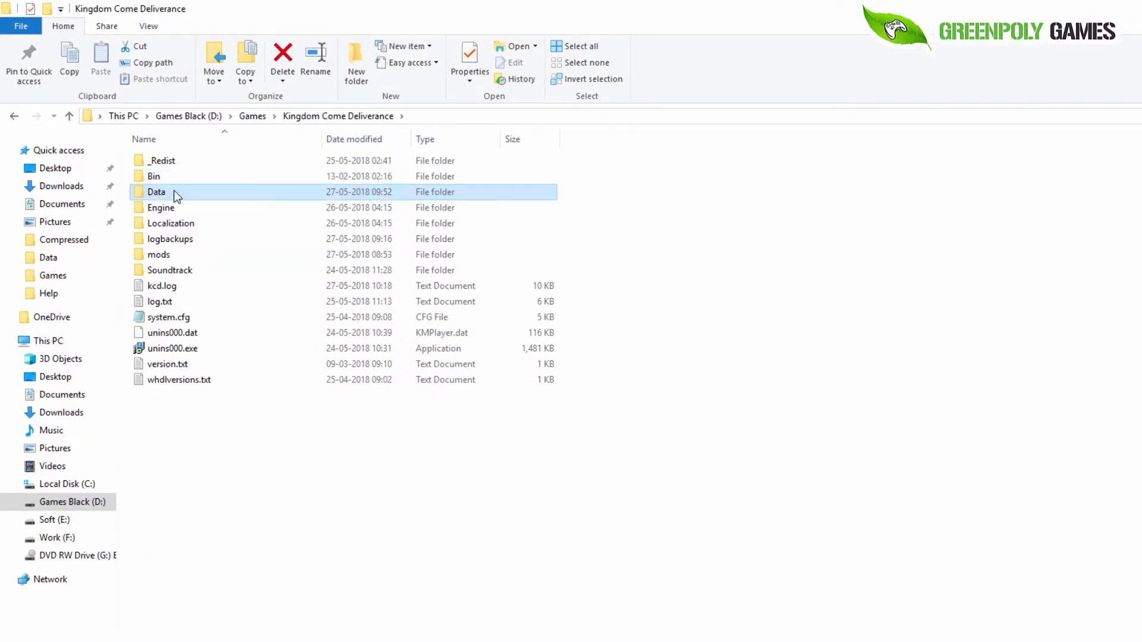
pyautogui.doubleClick(156, 192)
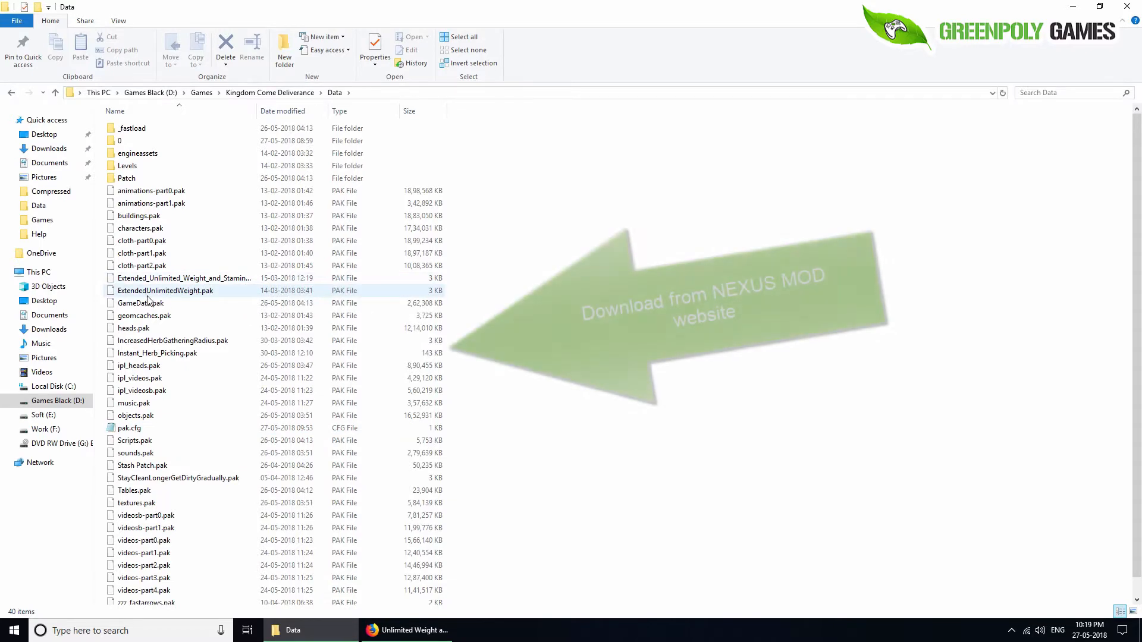
pyautogui.click(164, 291)
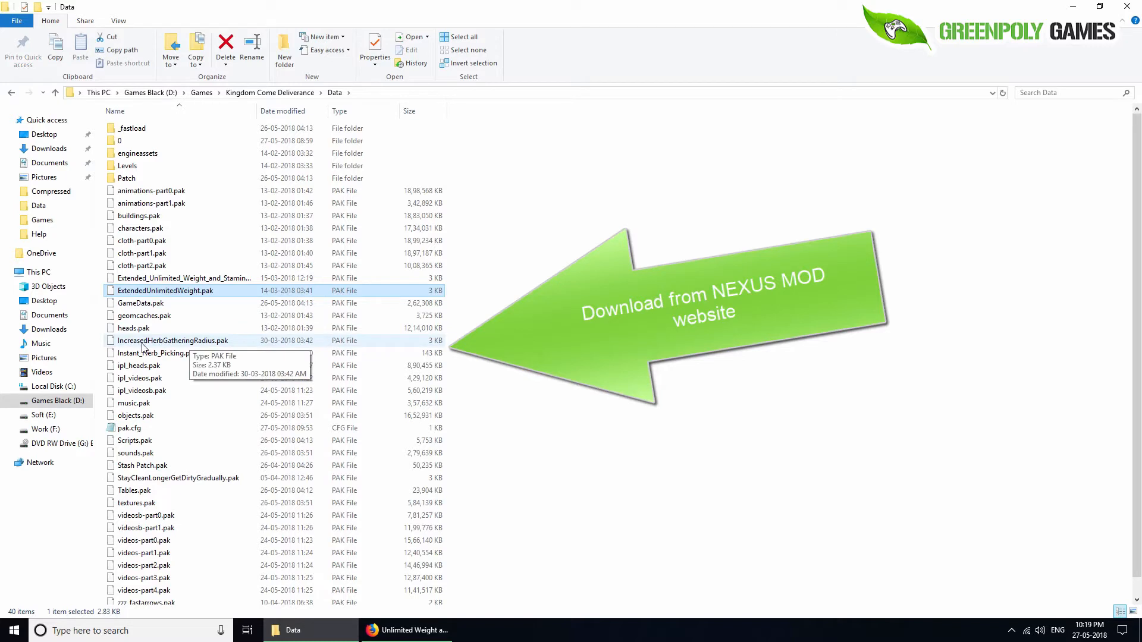
pyautogui.moveTo(193, 350)
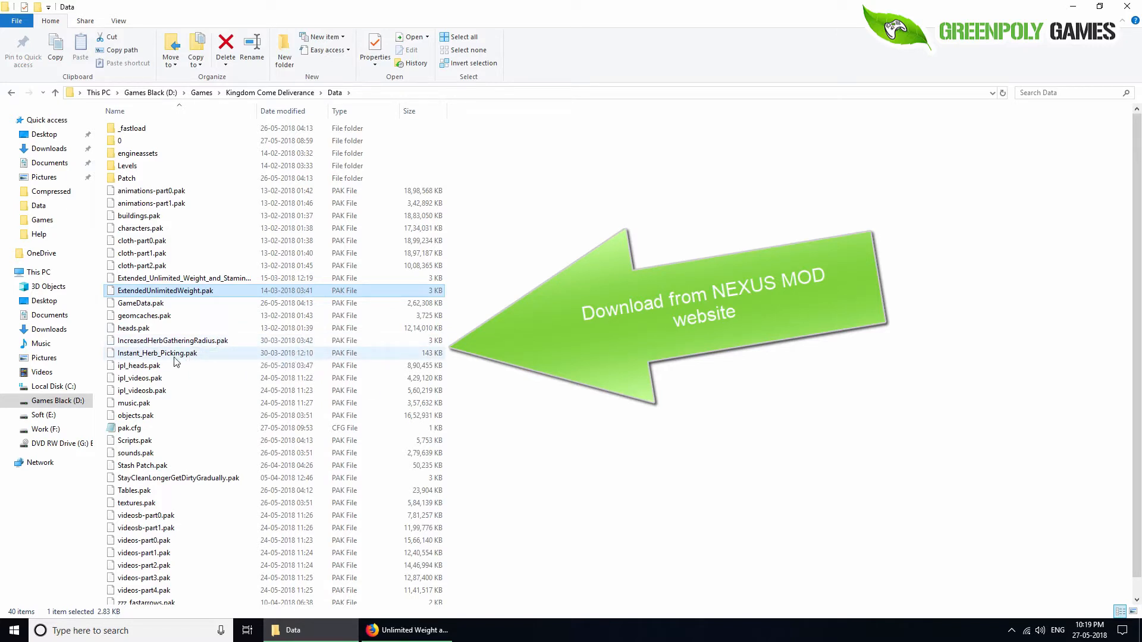
pyautogui.click(156, 354)
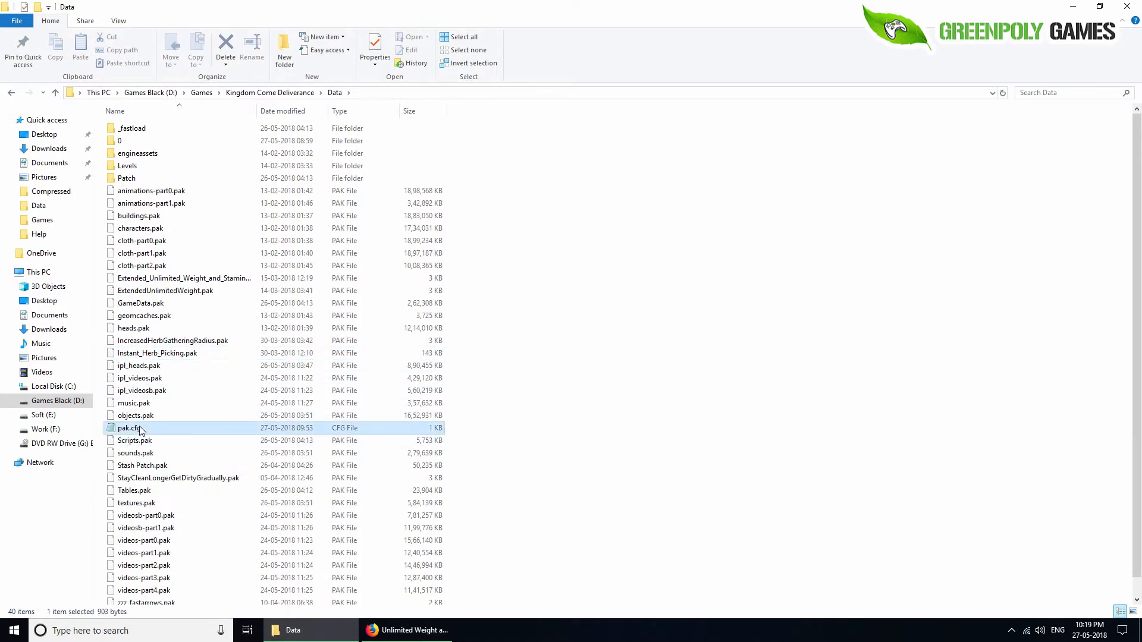
pyautogui.moveTo(146, 430)
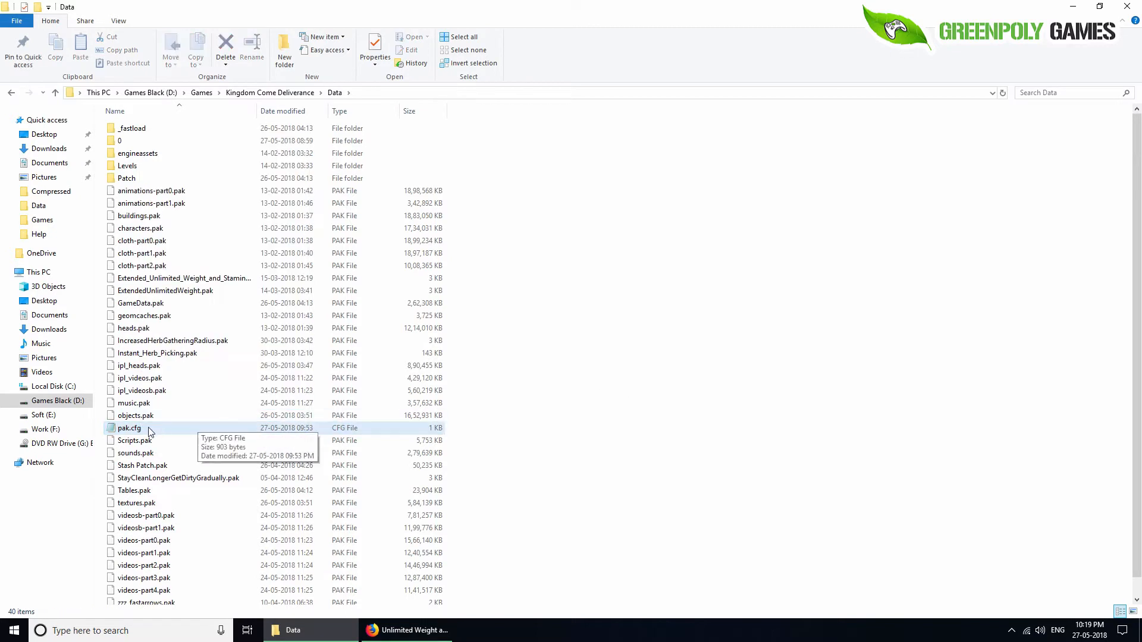
# - Add the line data\Instant_Herb_Picking.pak to pak.cfg in Notepad, then close it
pyautogui.doubleClick(129, 427)
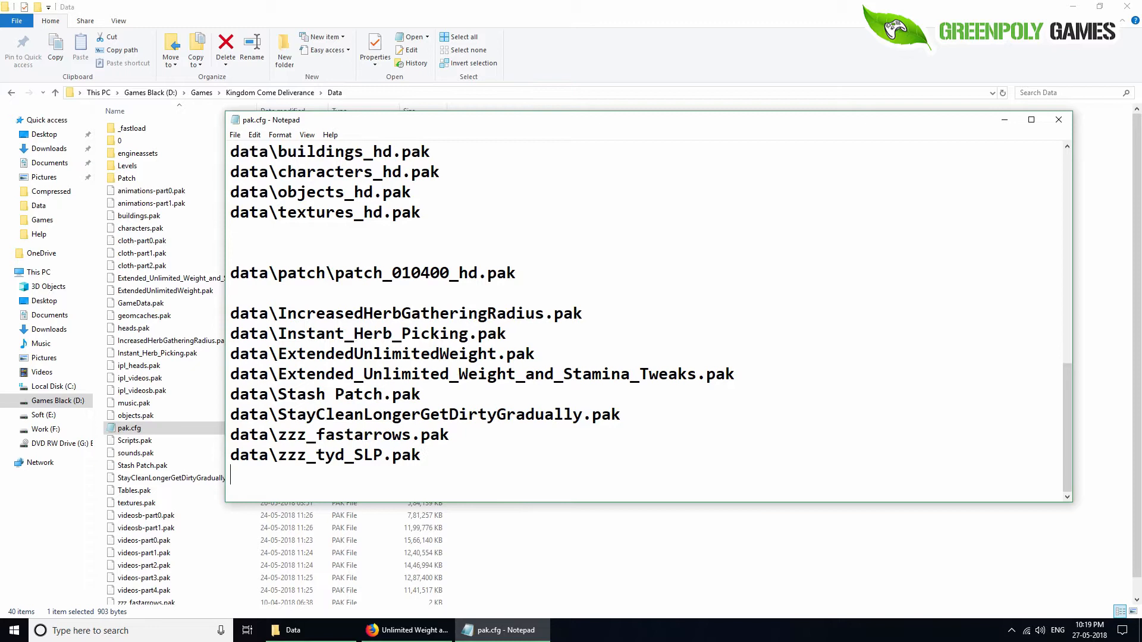
pyautogui.write('data')
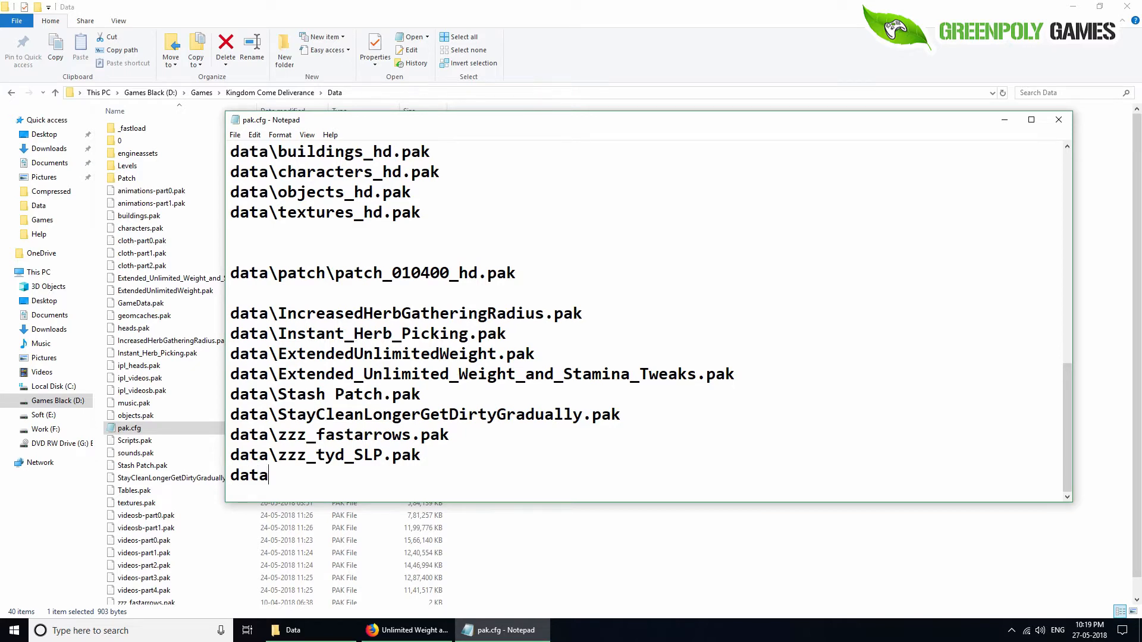
pyautogui.write('\\')
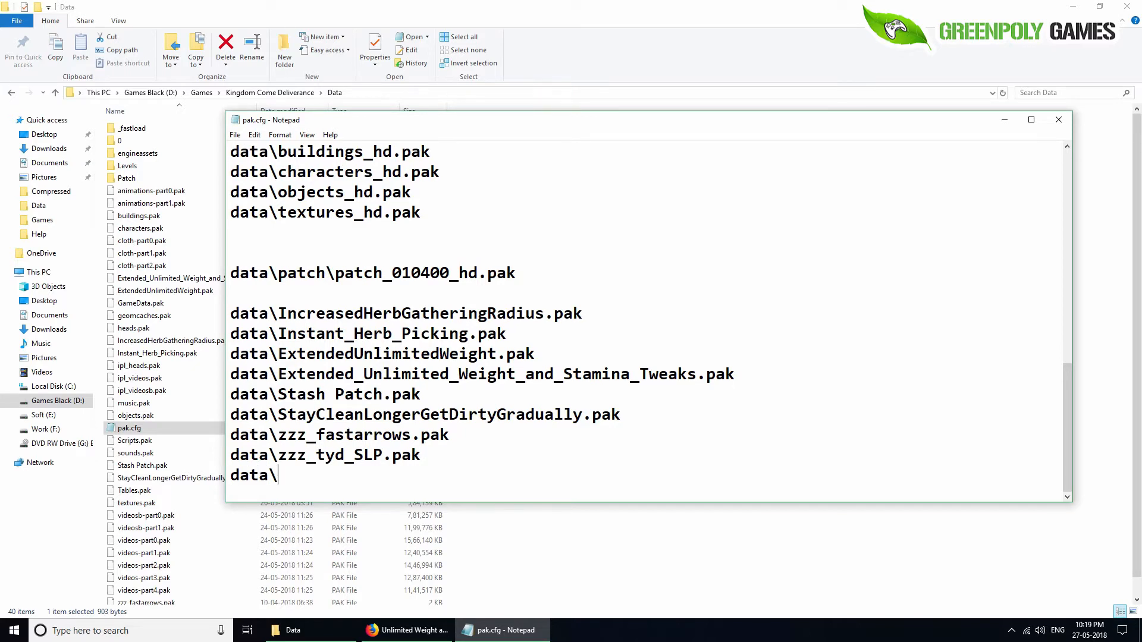
pyautogui.write('Instant_Herb_Picking.pak')
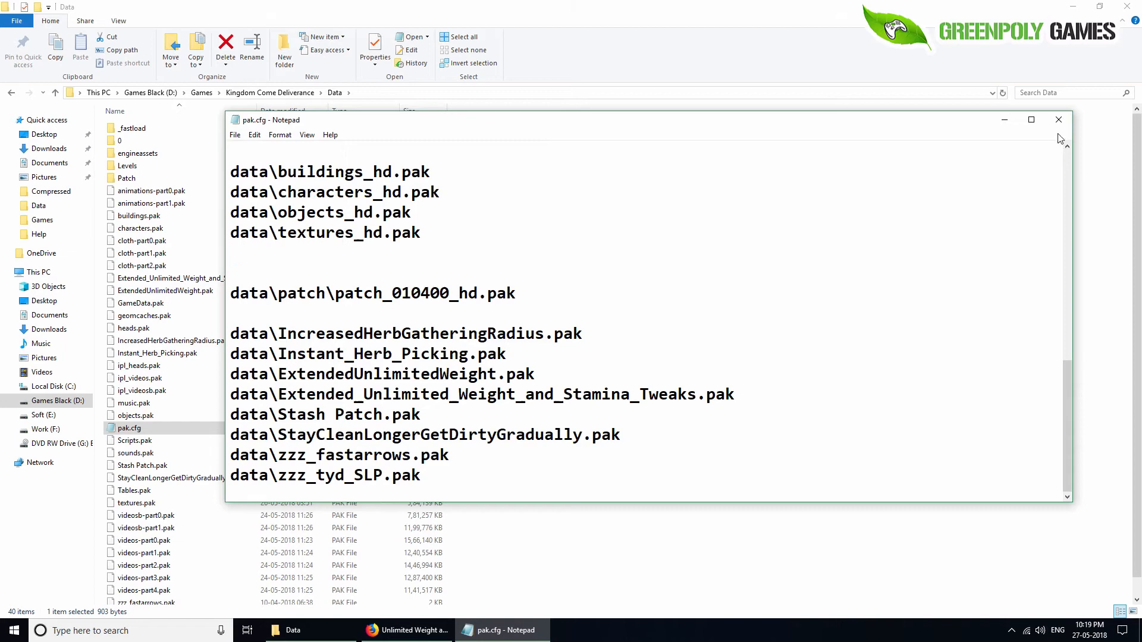
pyautogui.click(1058, 120)
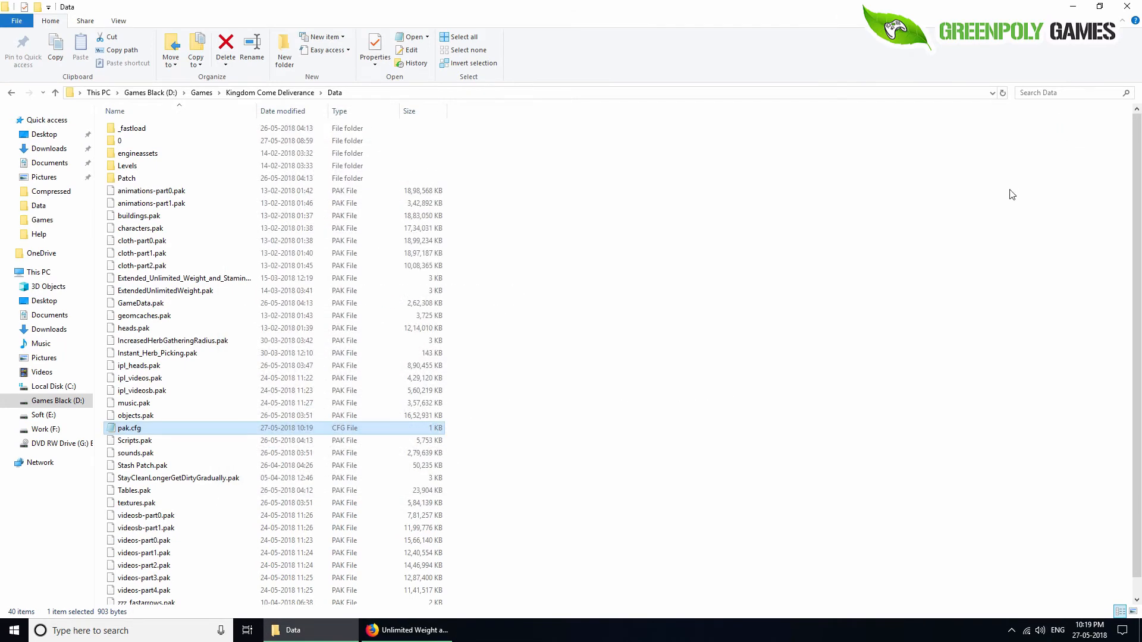